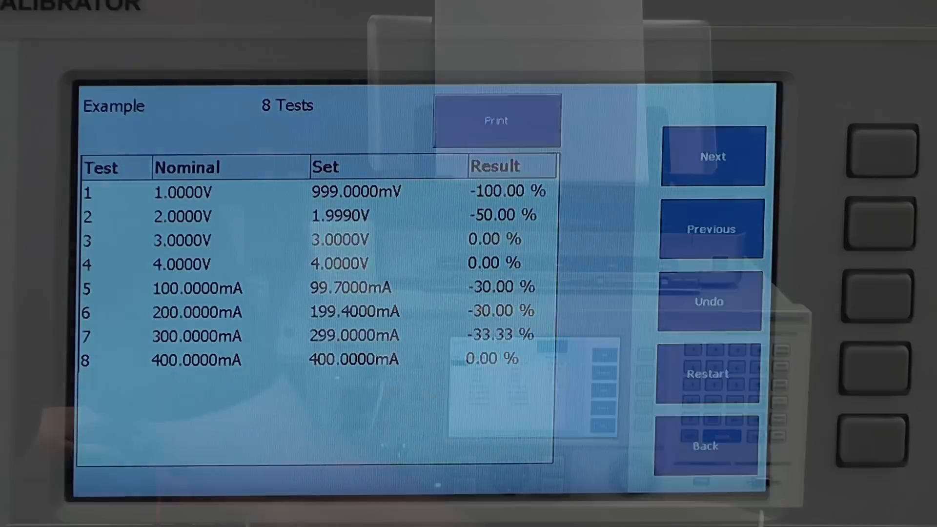
Print the Example procedure's 8-test results as a calibration certificate on the USB printer.
click(495, 122)
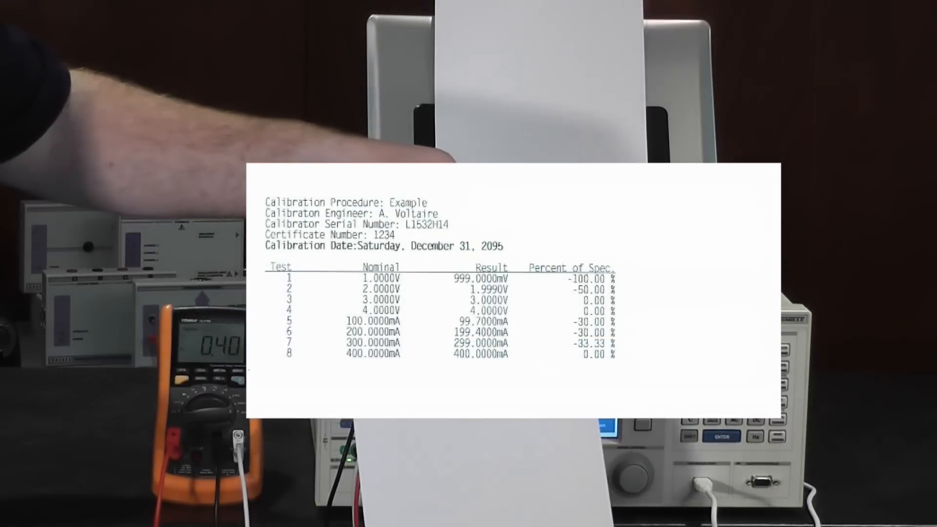